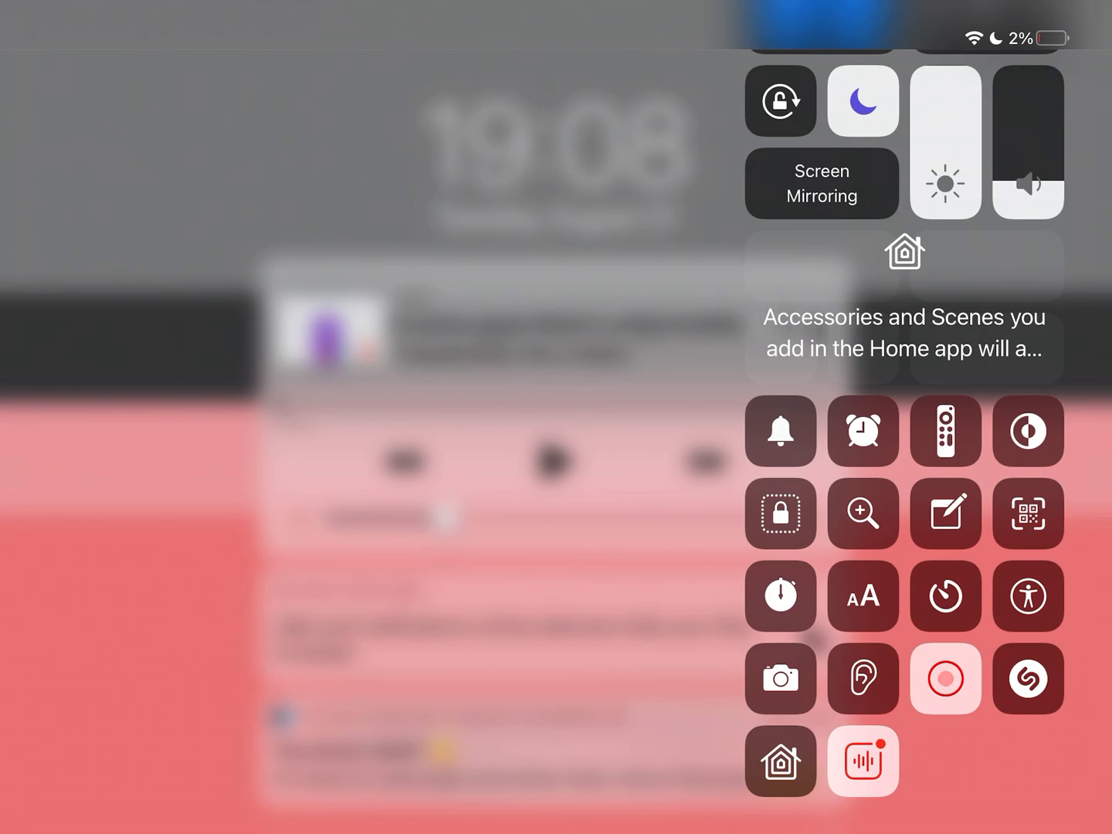
Start the iOS screen recording from Control Center
left_click(945, 679)
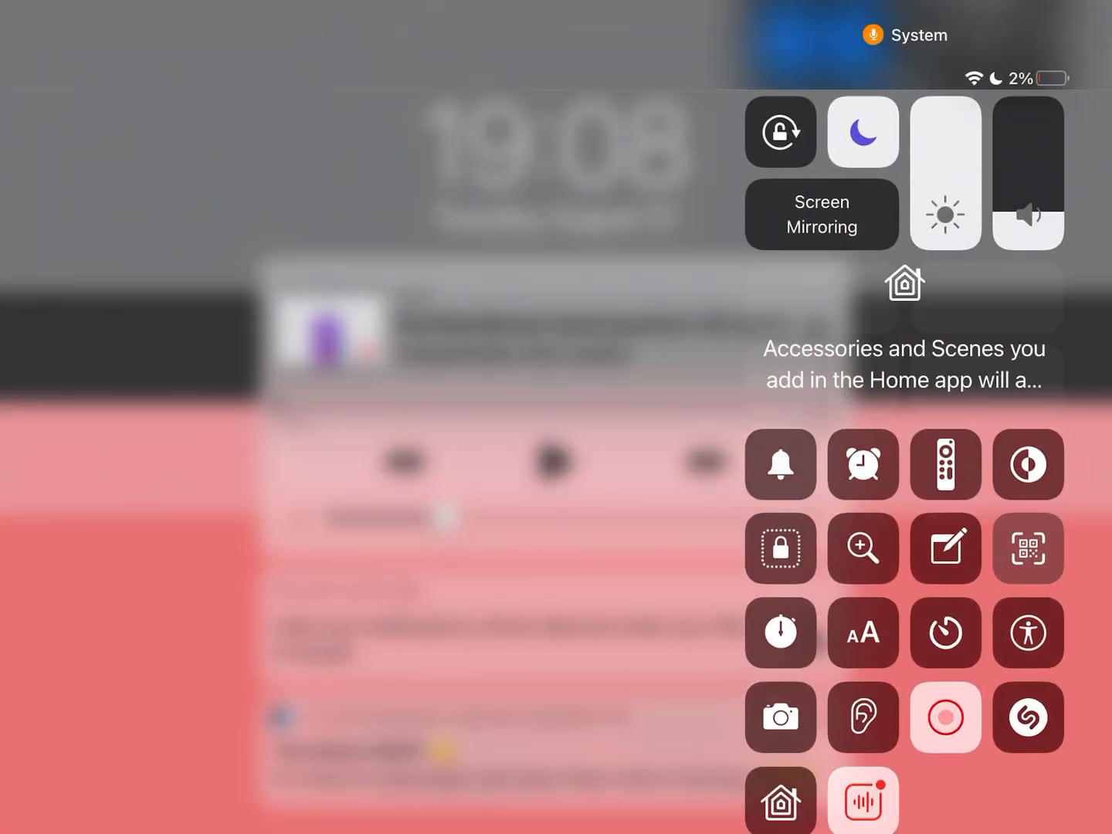
Dismiss Control Center to reveal the Algodoo scene of pink block characters labelled 86.5–86.75
left_click(946, 718)
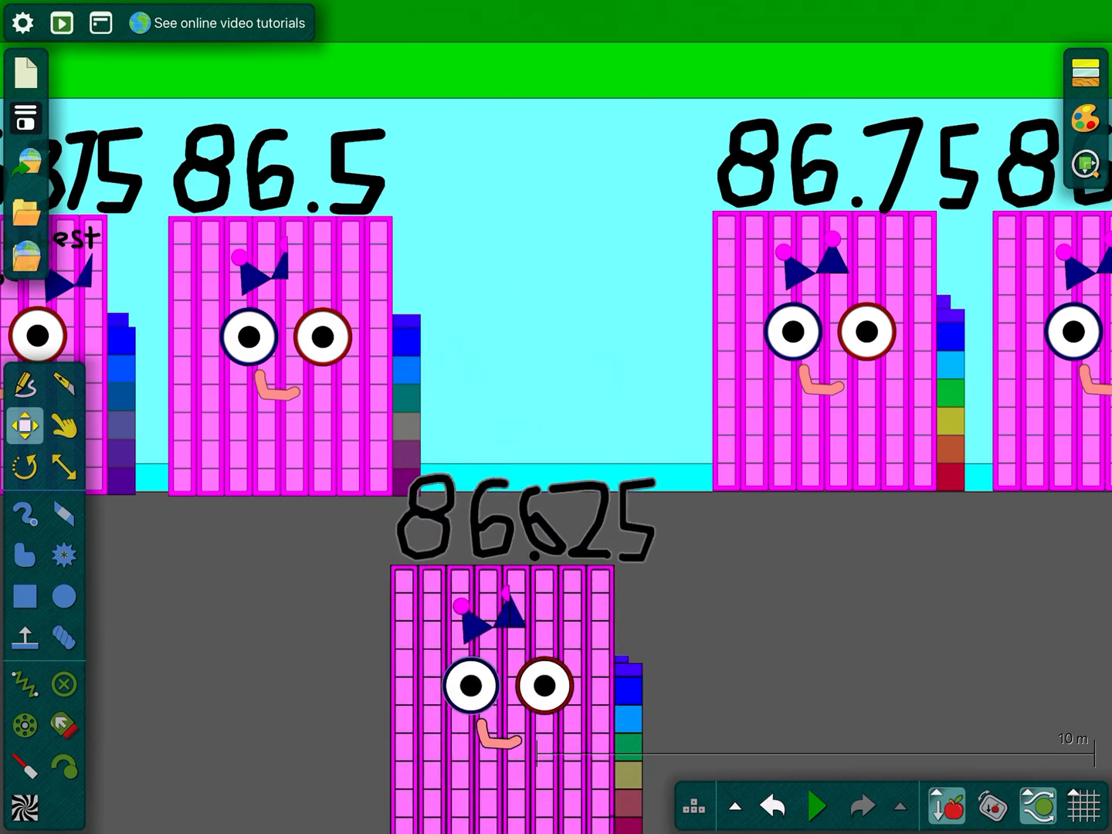
Swipe up over the character scene to bring back Control Center's recording panel
left_click_drag(506, 680, 540, 348)
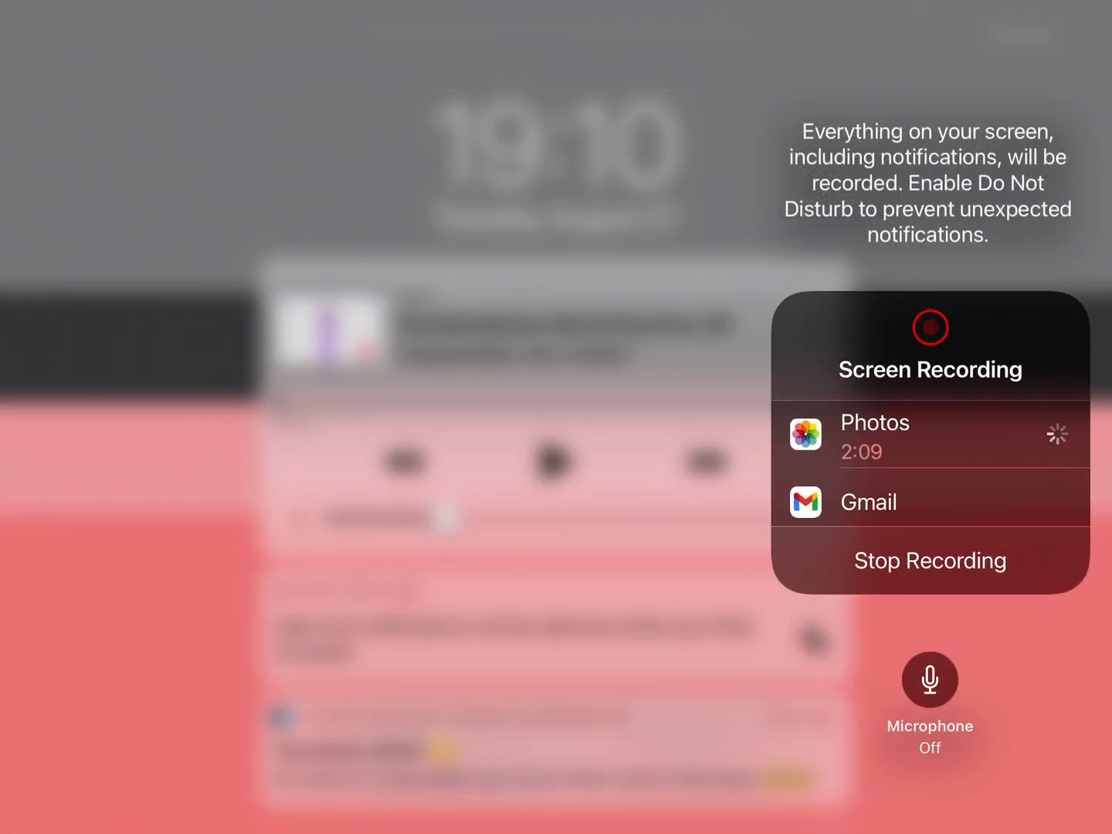
left_click(929, 680)
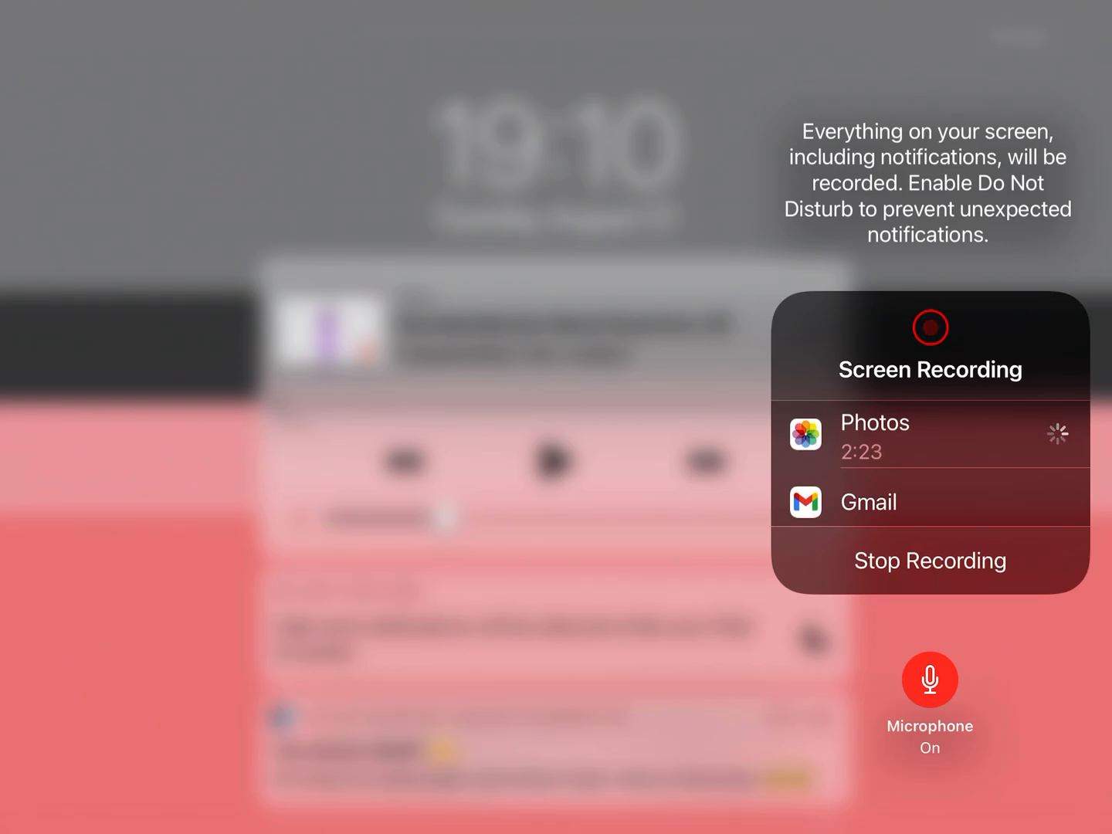
left_click(930, 681)
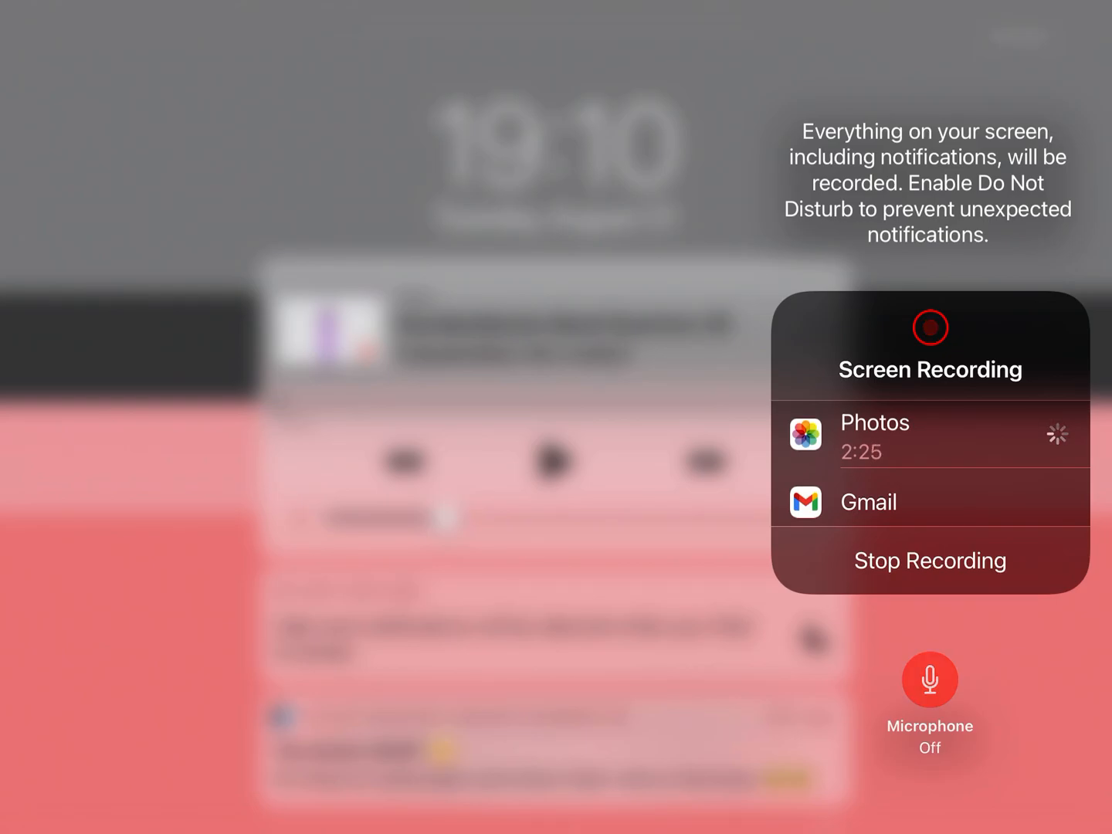